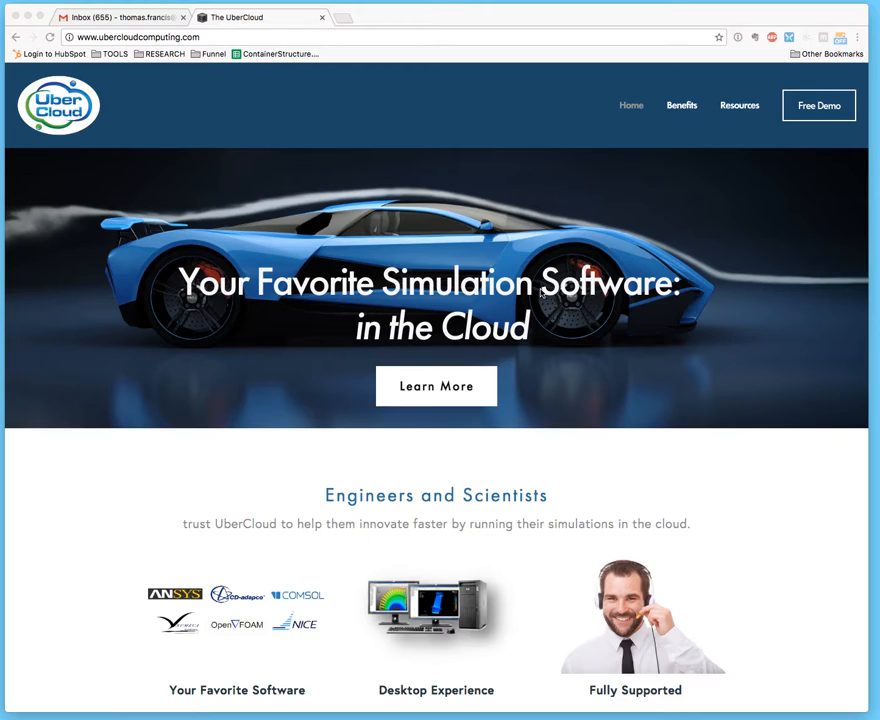
mouse_move(563, 409)
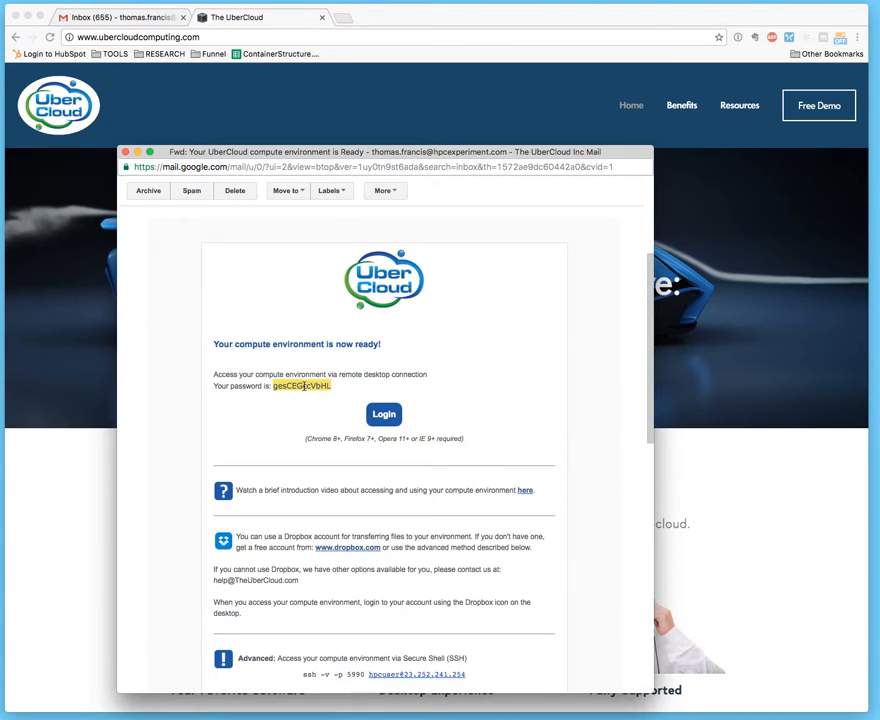
mouse_move(384, 414)
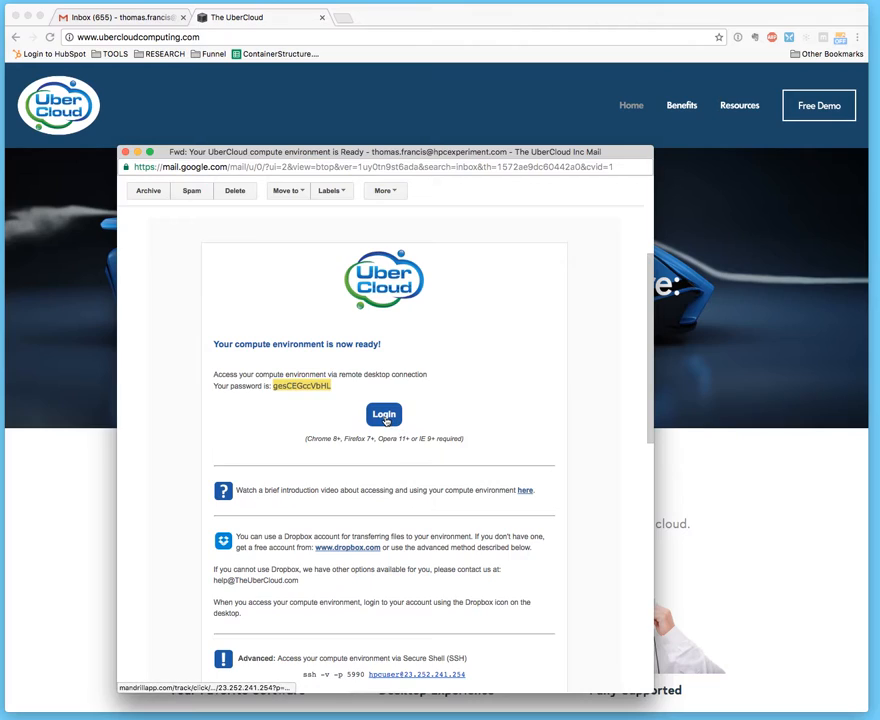
- Log in from the UberCloud email and connect to the remote desktop with the emailed password
left_click(383, 414)
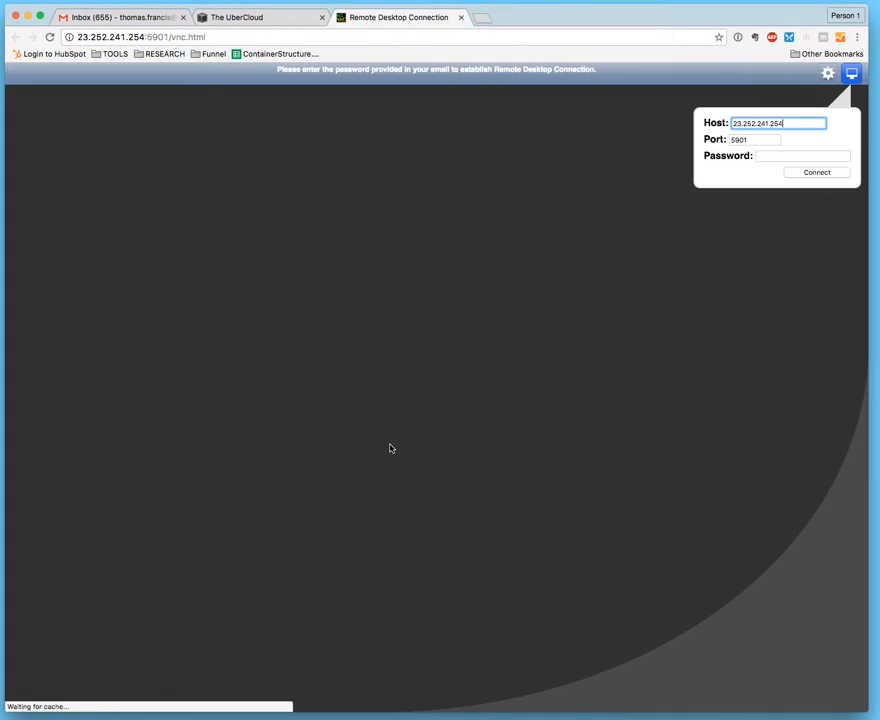
left_click(799, 156)
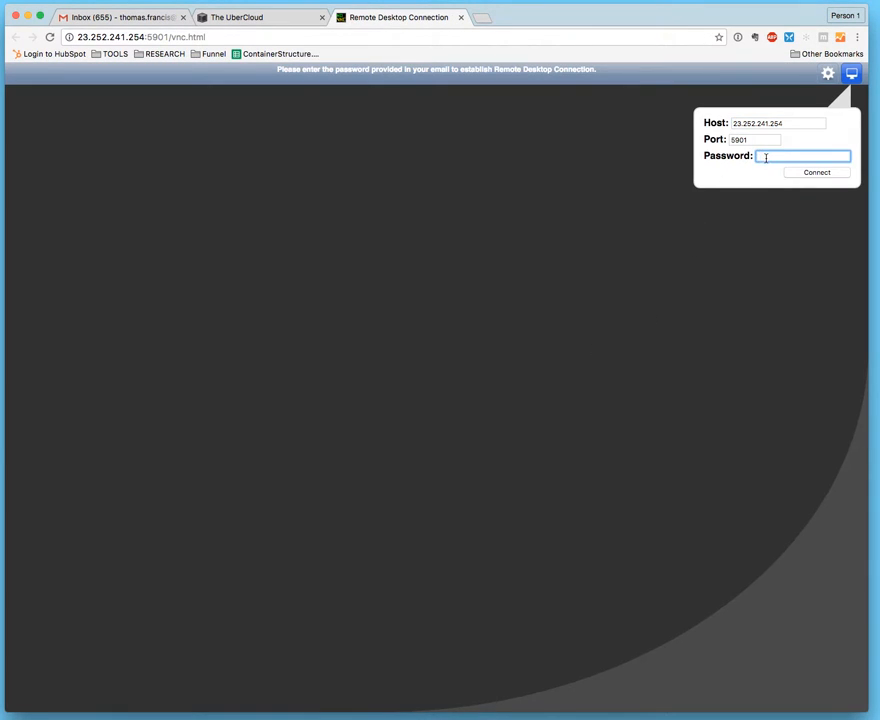
left_click(813, 172)
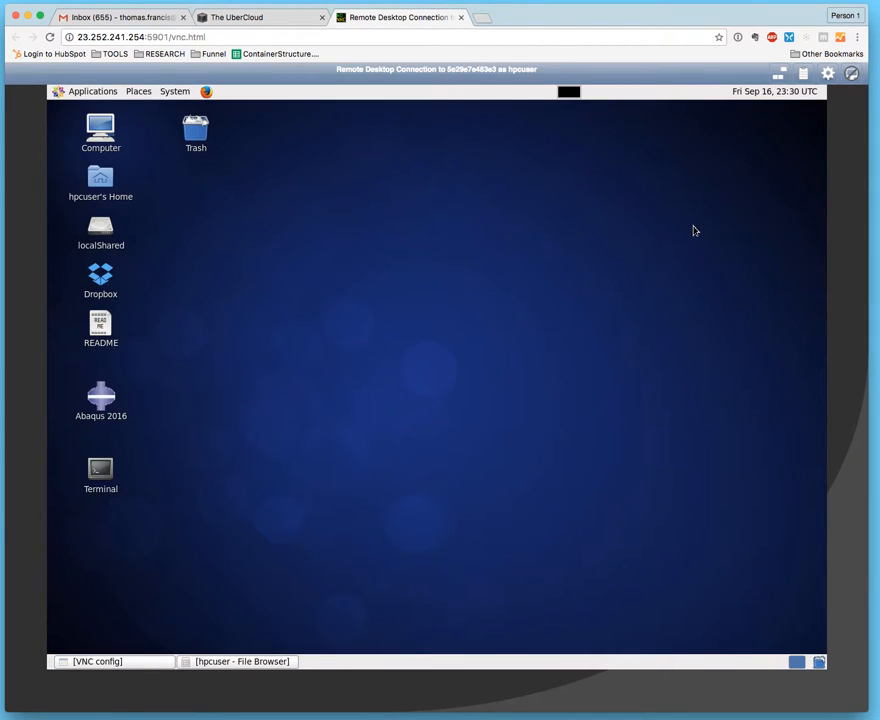
mouse_move(561, 299)
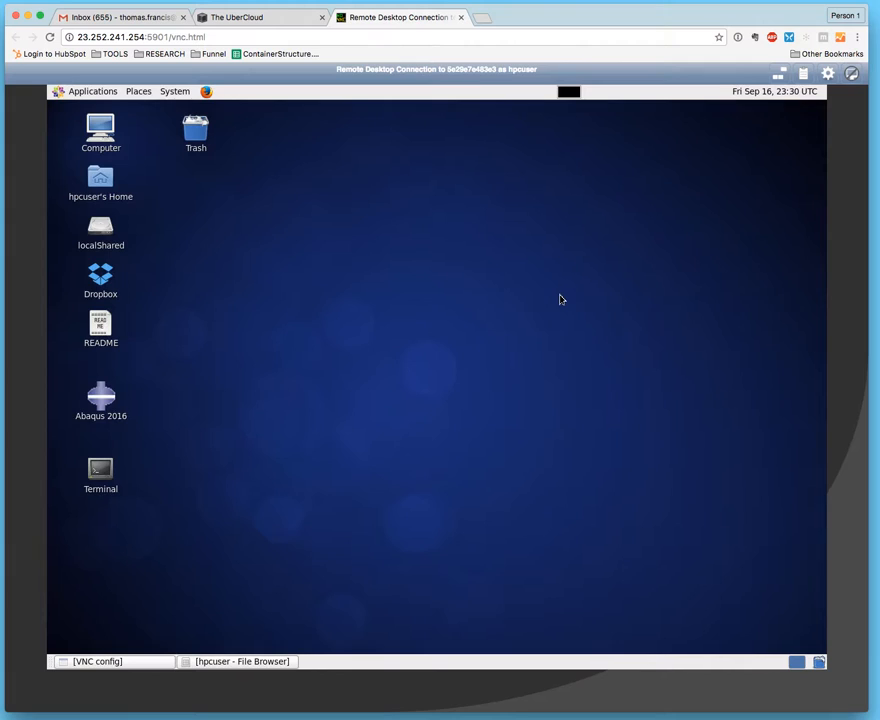
mouse_move(166, 410)
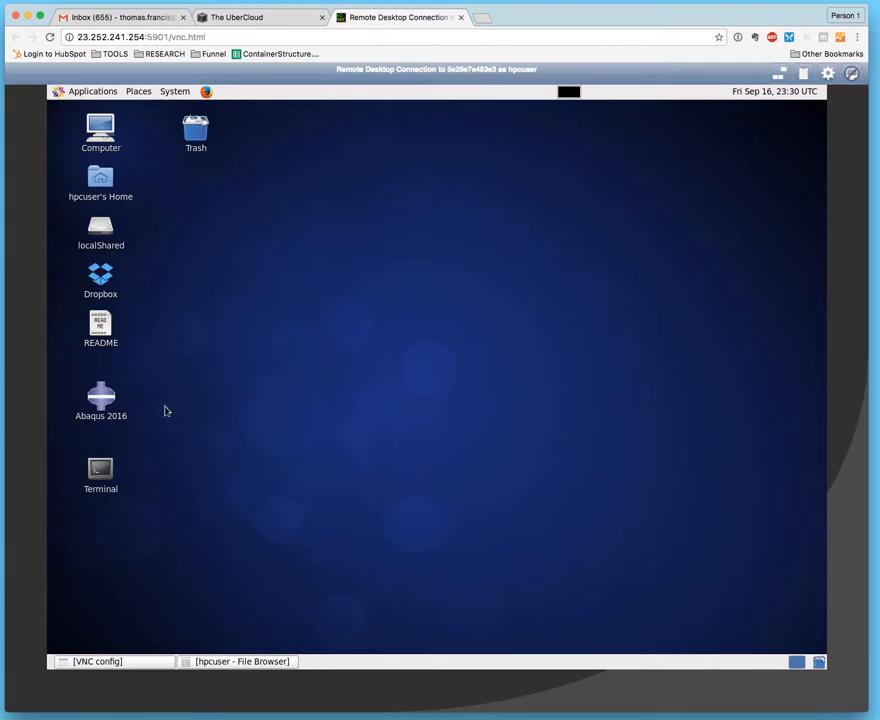
- Launch Abaqus 2016 from its desktop icon or the Applications menu
left_click(99, 398)
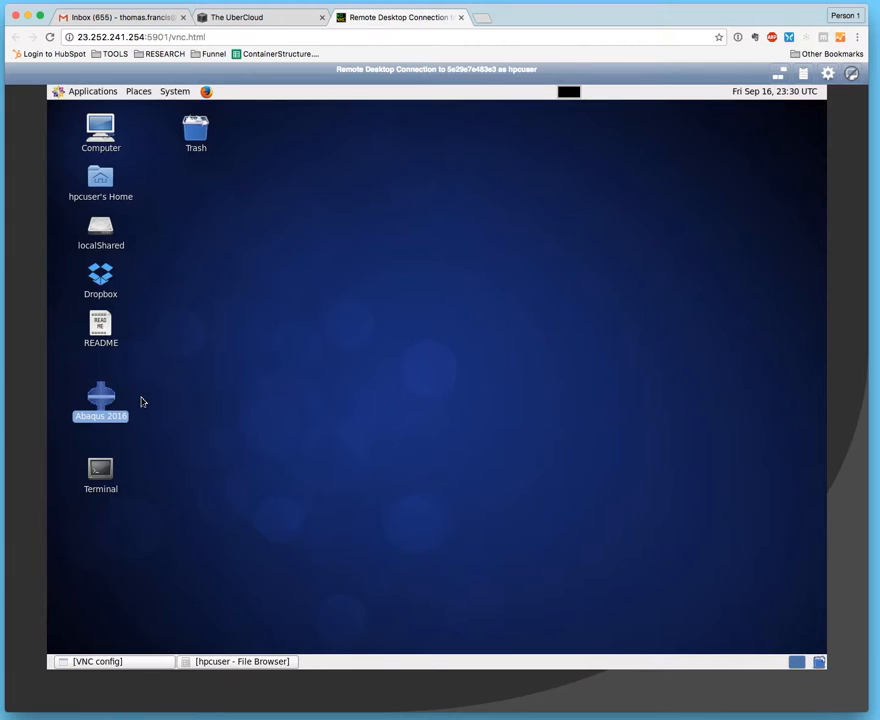
mouse_move(138, 177)
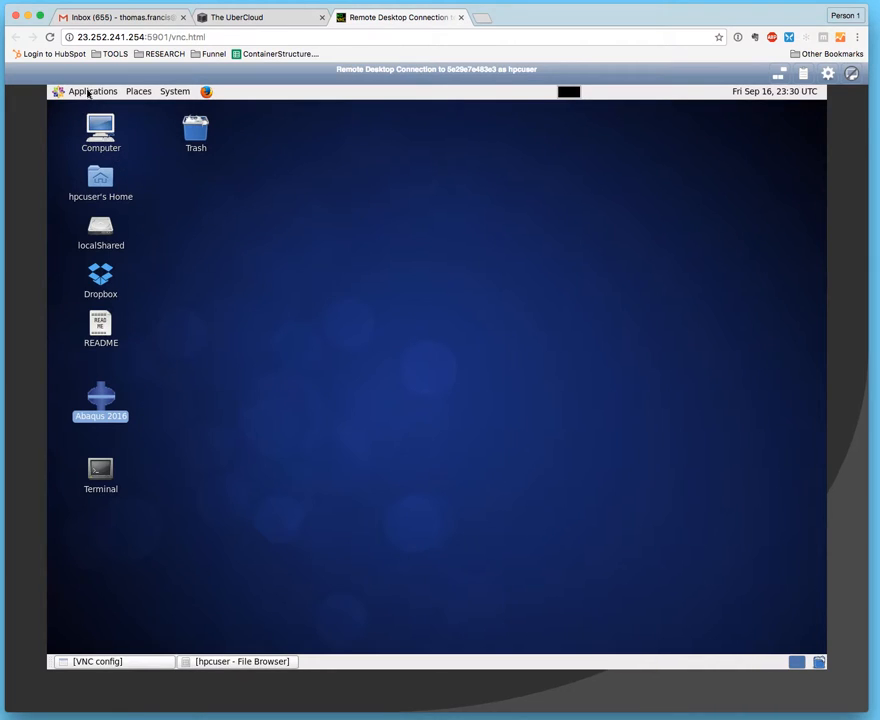
mouse_move(91, 92)
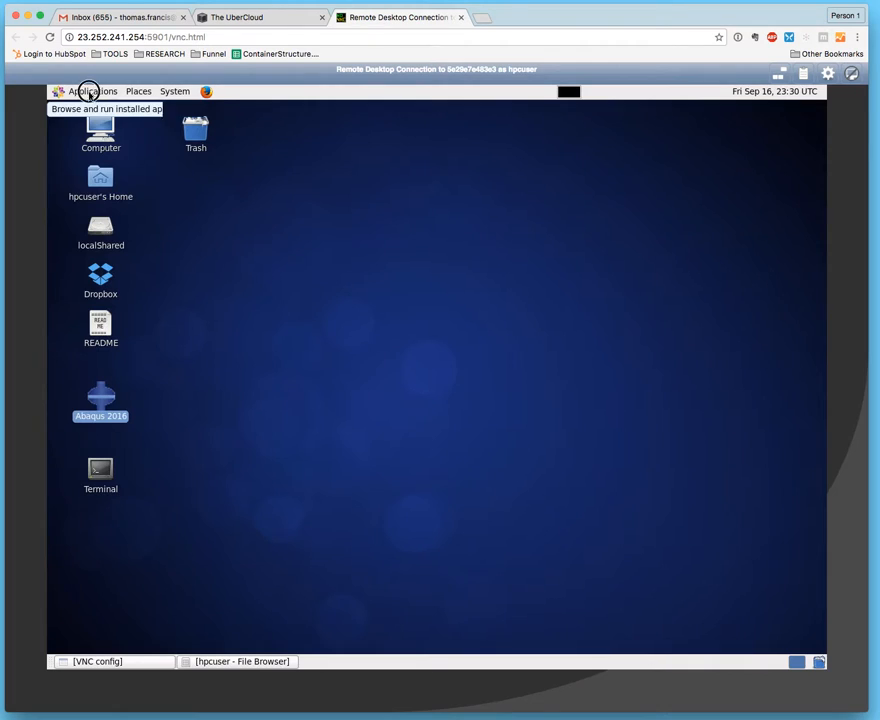
left_click(91, 91)
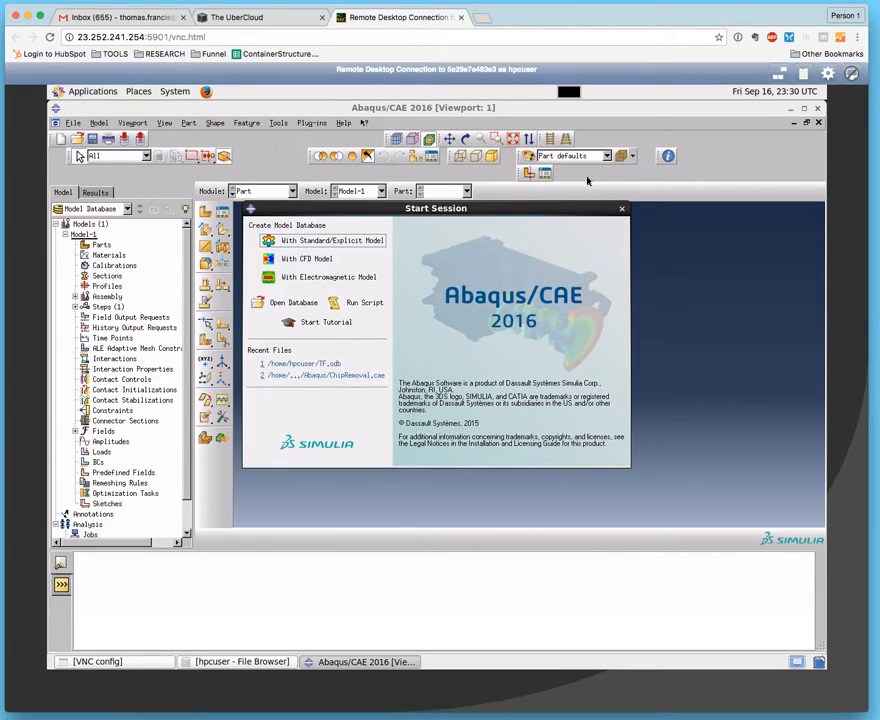
mouse_move(562, 223)
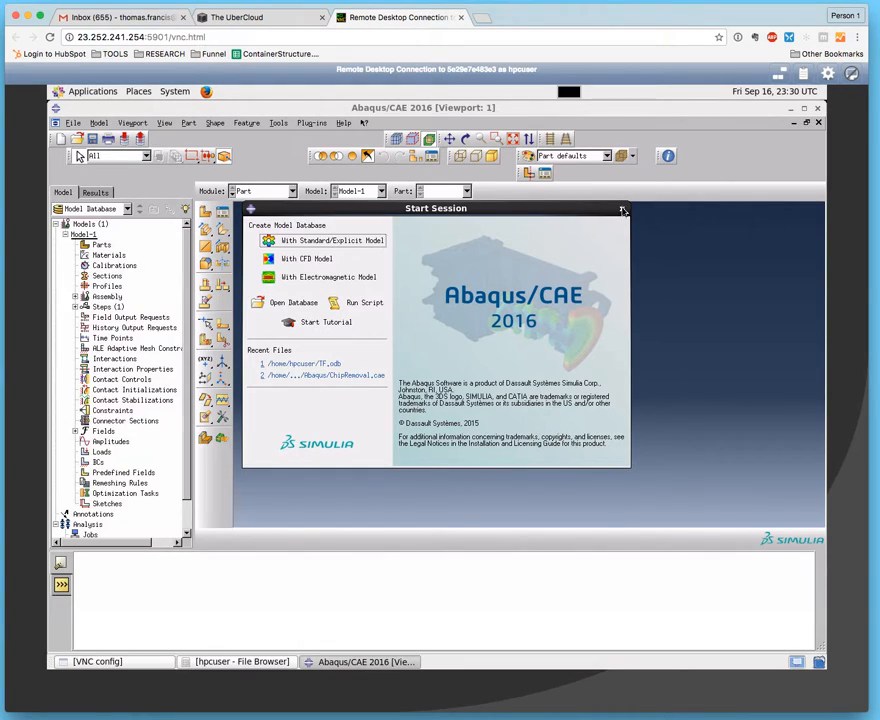
- Dismiss the Start Session dialog and open /home/hpcuser/TF.odb from the recent files list
left_click(621, 208)
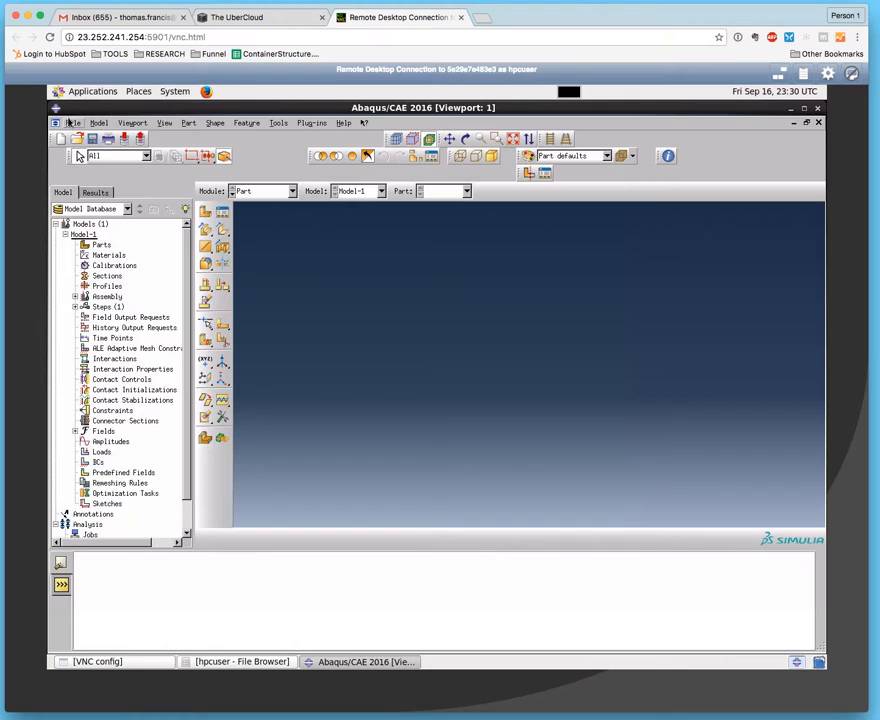
left_click(73, 123)
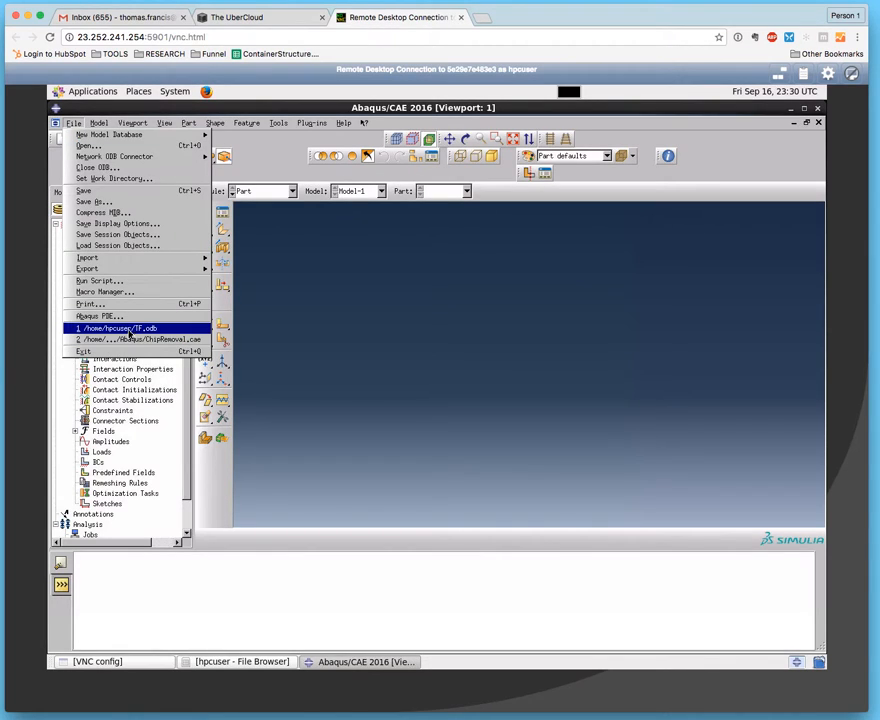
left_click(127, 328)
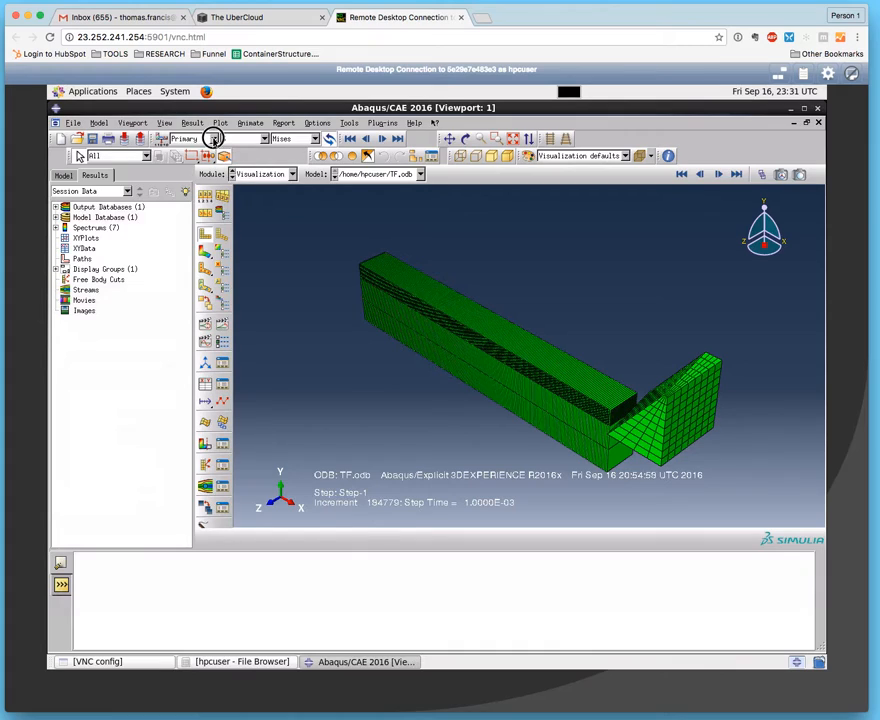
- Plot S, Mises contours on the deformed shape of the TF.odb model
left_click(213, 138)
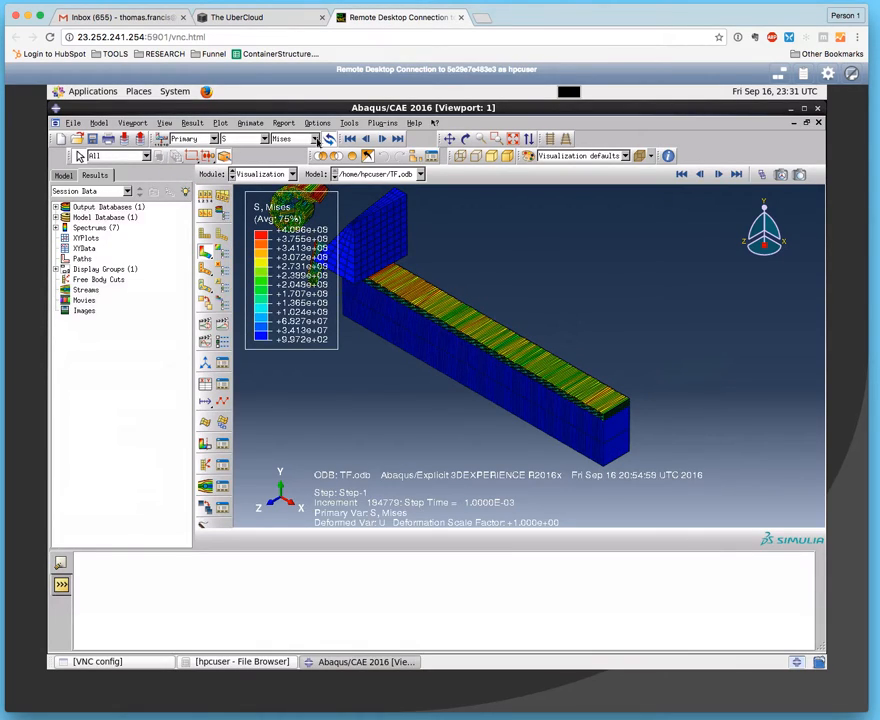
left_click(250, 122)
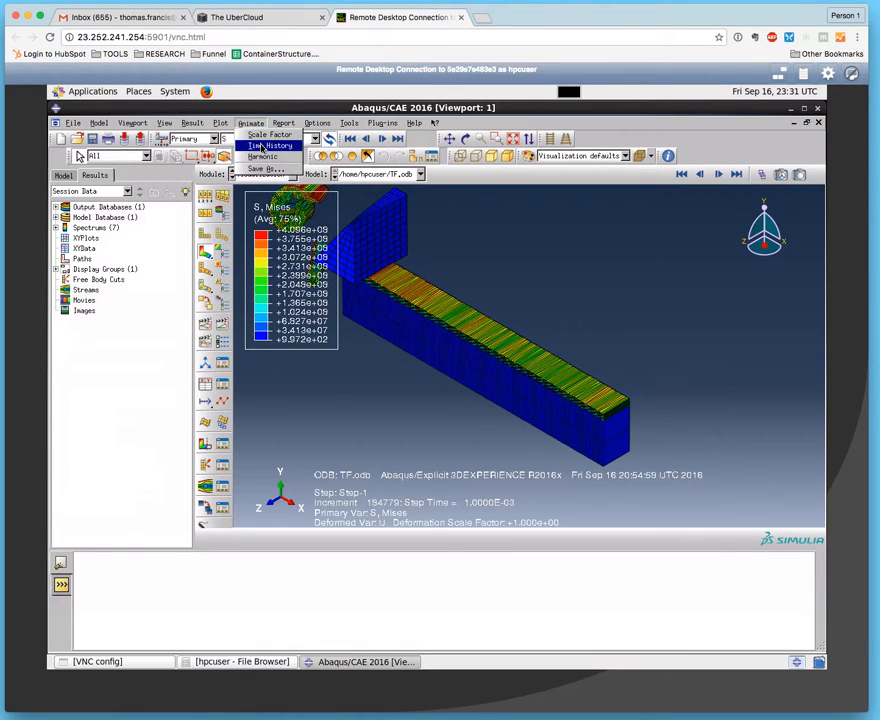
- Animate the Mises contour over the time history, then switch to the UberCloud browser tab
left_click(713, 171)
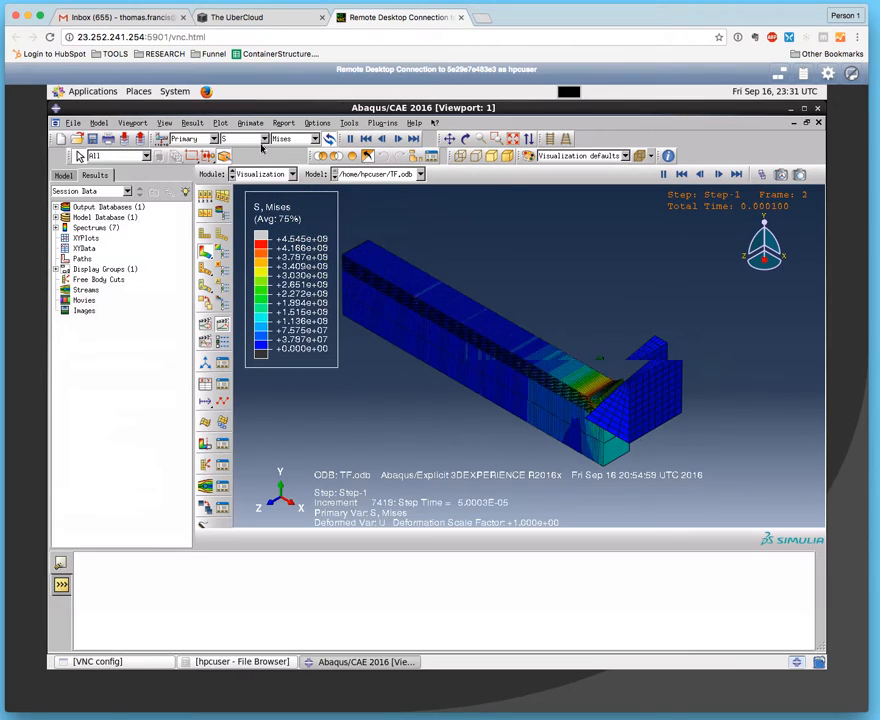
left_click(733, 174)
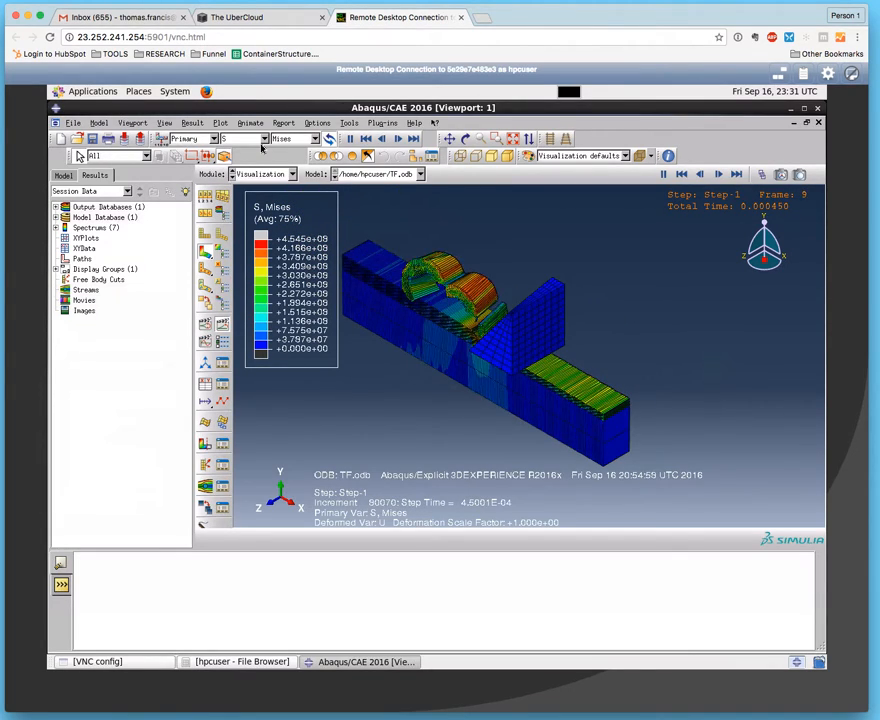
left_click(736, 174)
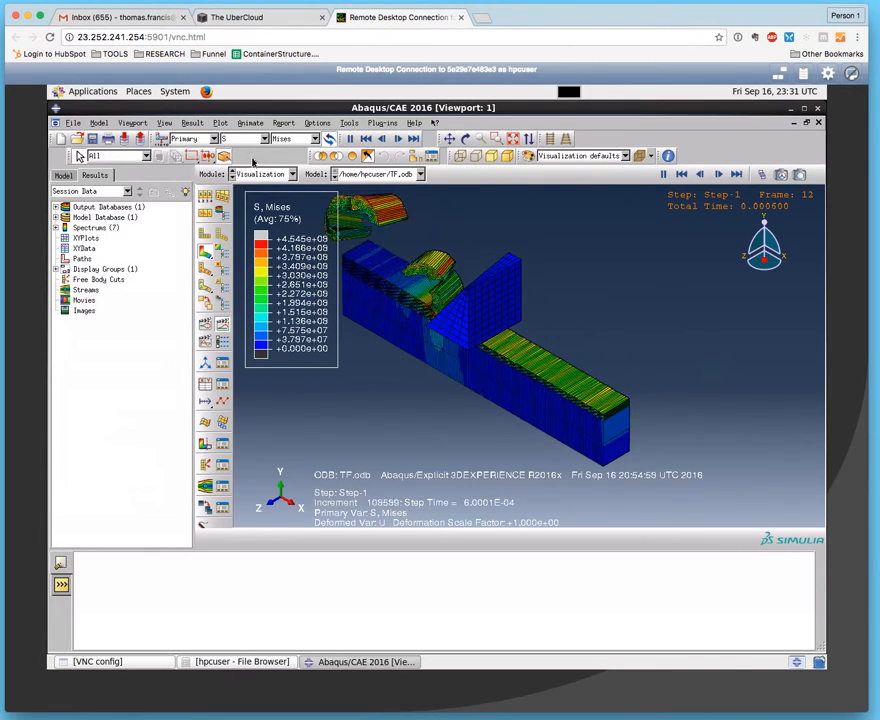
left_click(245, 20)
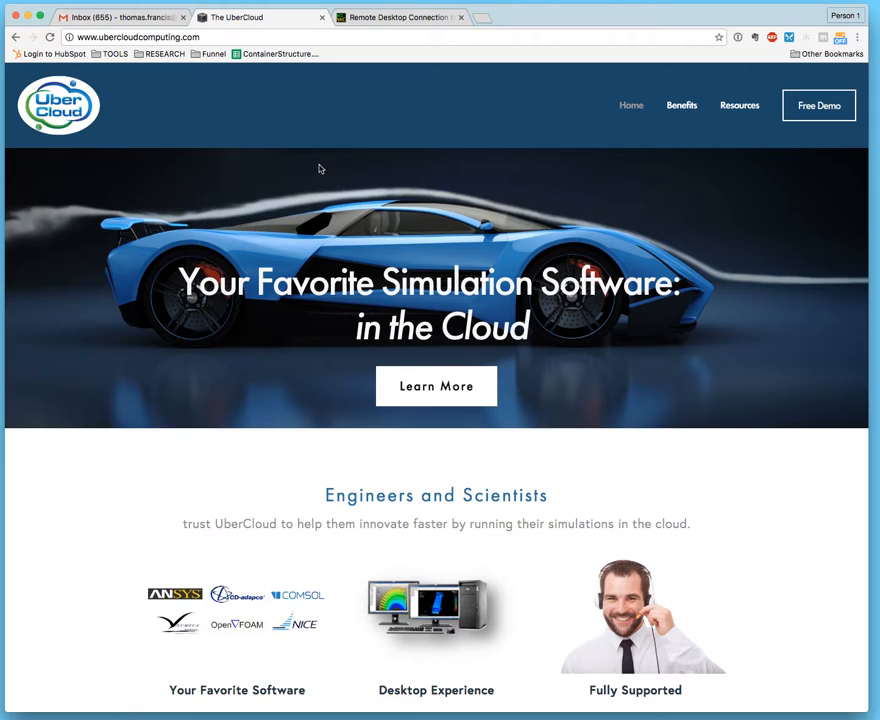
mouse_move(376, 254)
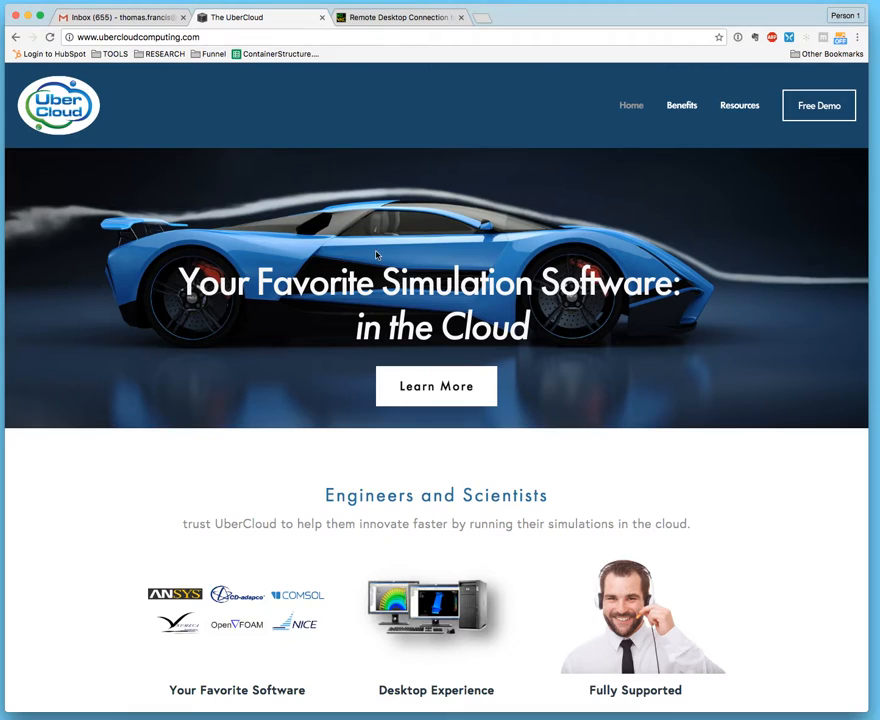